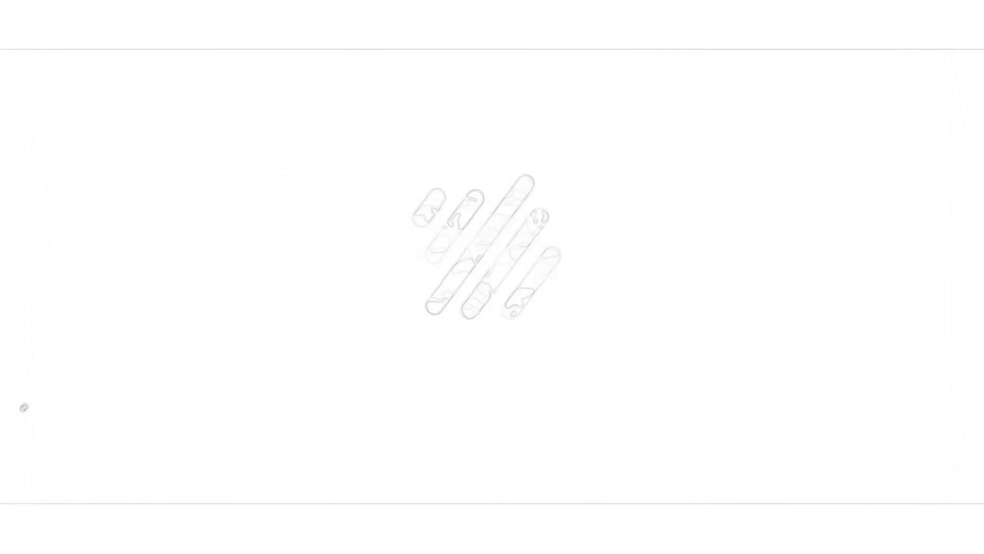
text(YOUR FAVORITE MUSIC JUST BECAME LETHAL)
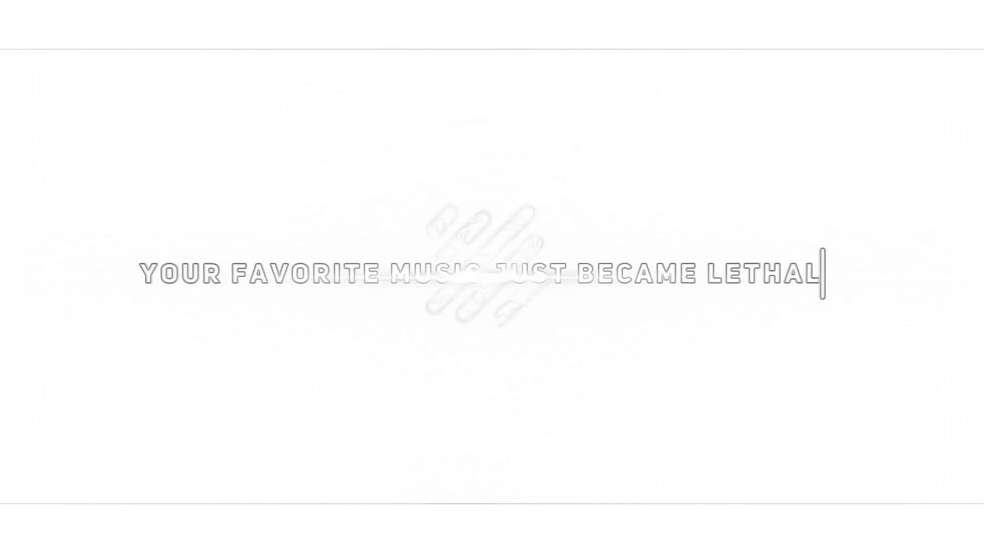